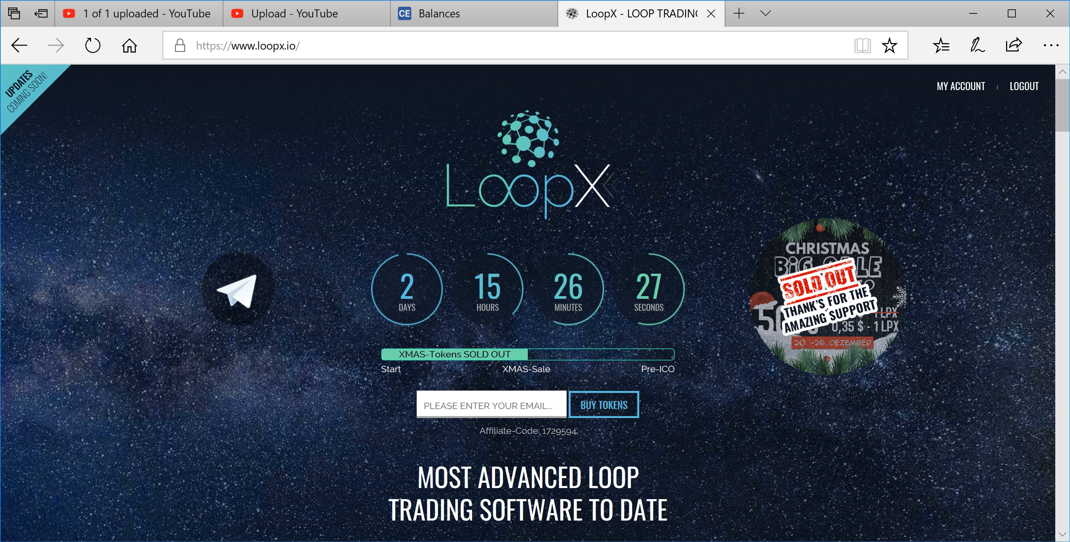
{"action": "mouse_move", "coordinate": [809, 522]}
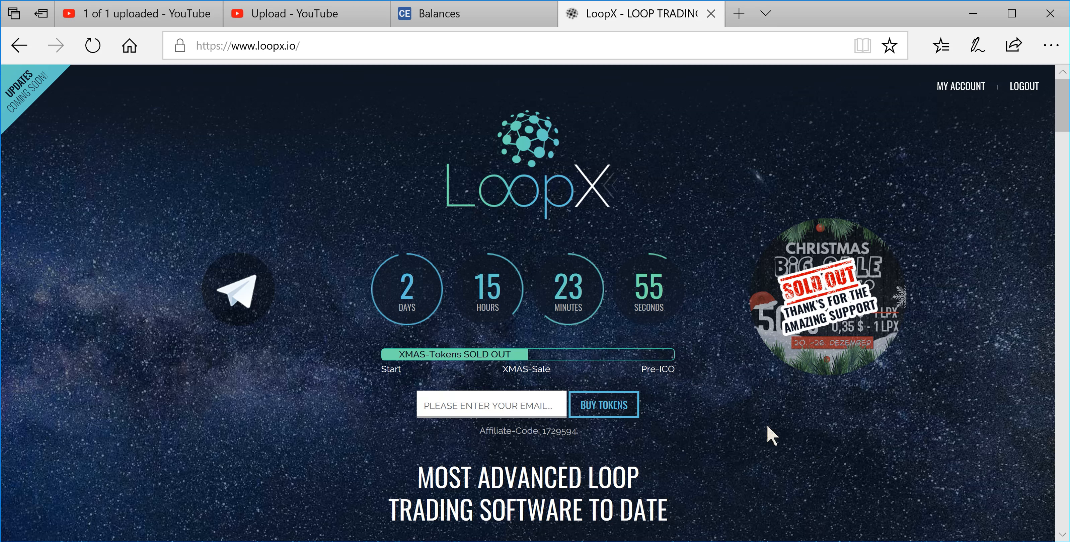
{"action": "mouse_move", "coordinate": [703, 156]}
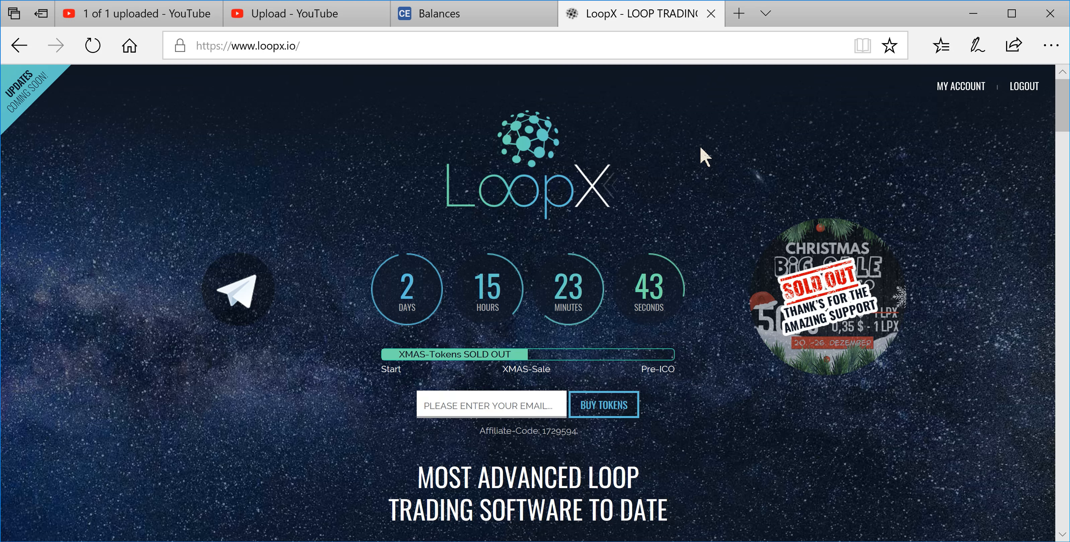
{"action": "mouse_move", "coordinate": [715, 201]}
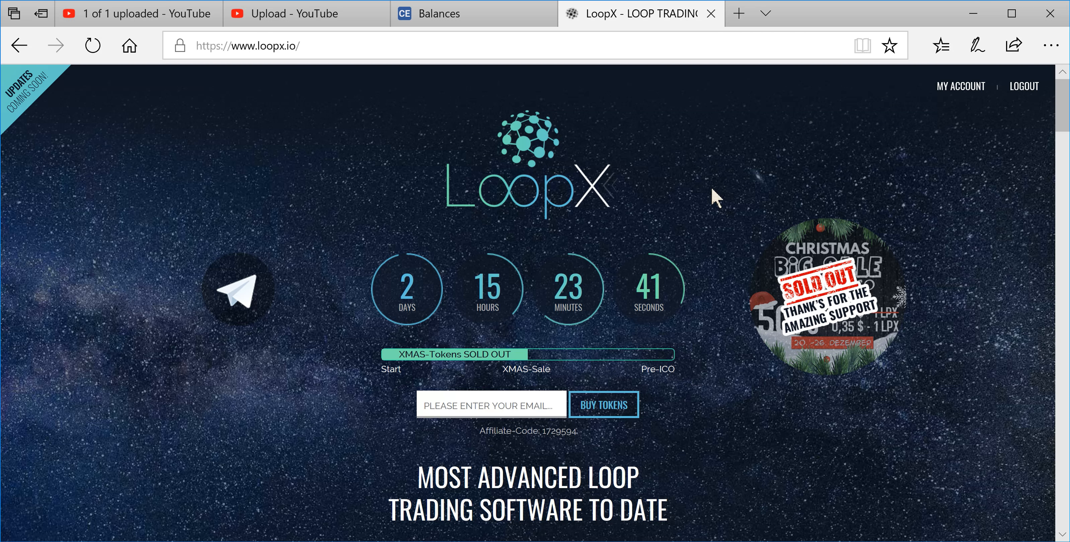